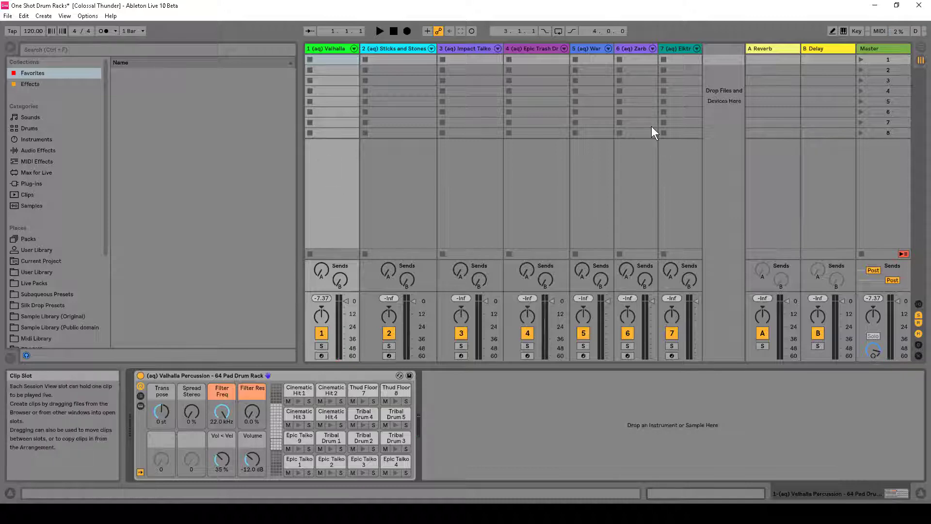
mouse_move(116, 67)
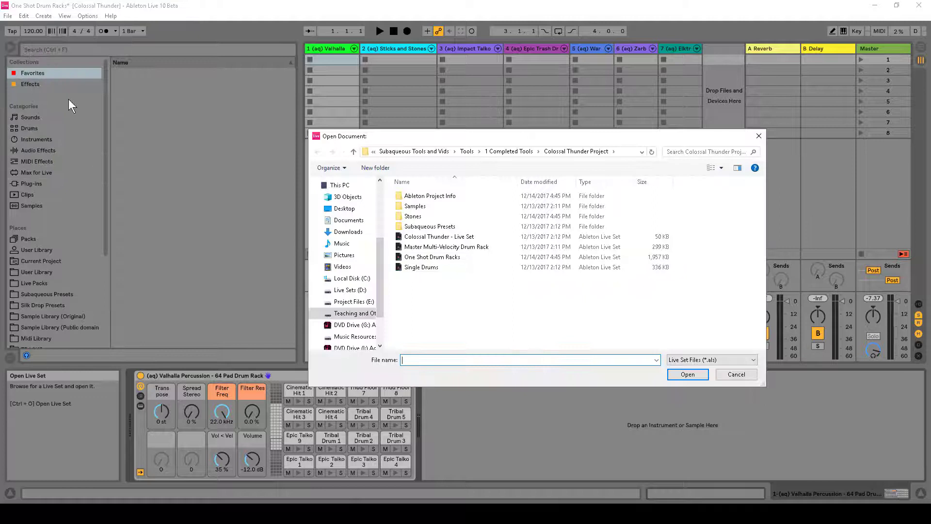
- Select the One Shot Drum Racks set, then dismiss the open-file window
left_click(431, 257)
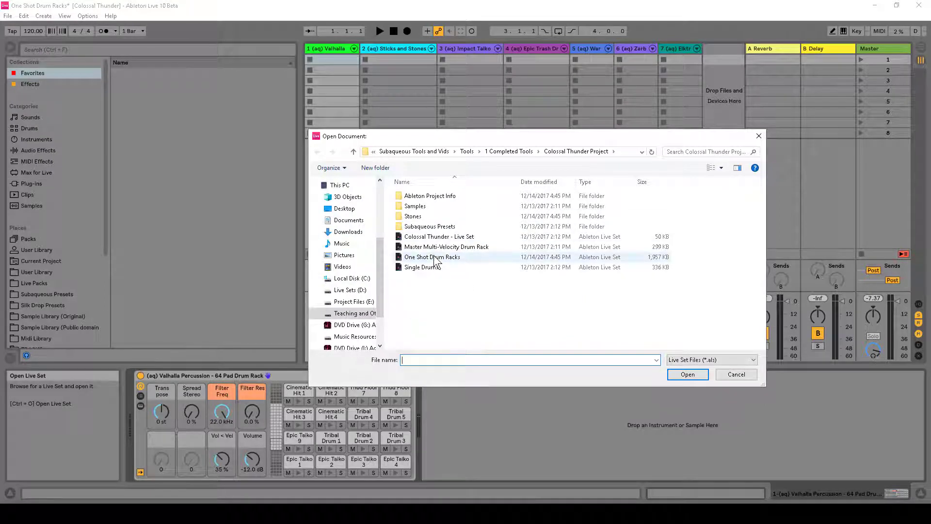
mouse_move(432, 256)
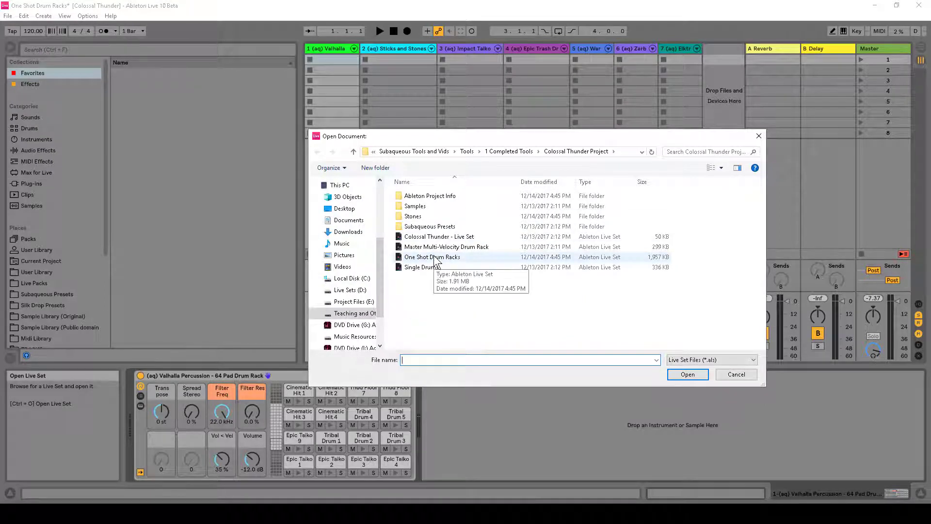
mouse_move(763, 153)
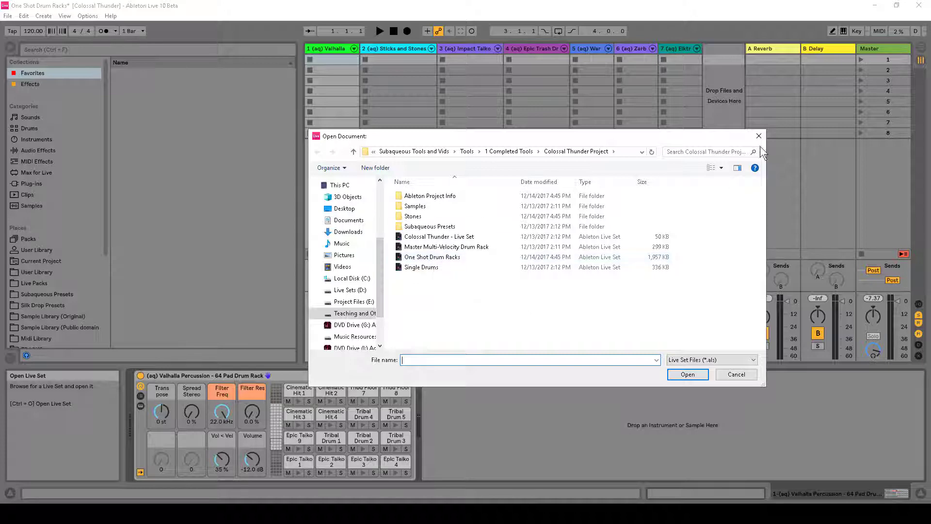
left_click(736, 374)
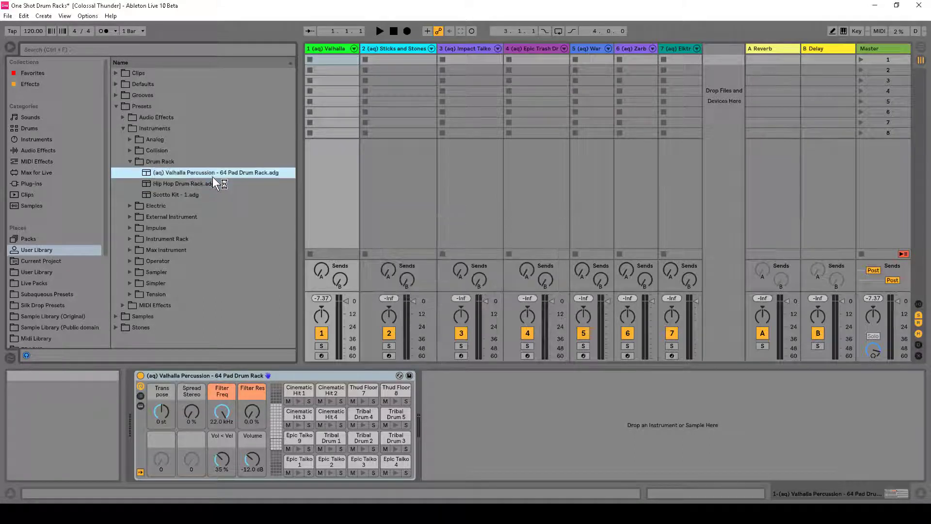
mouse_move(36, 249)
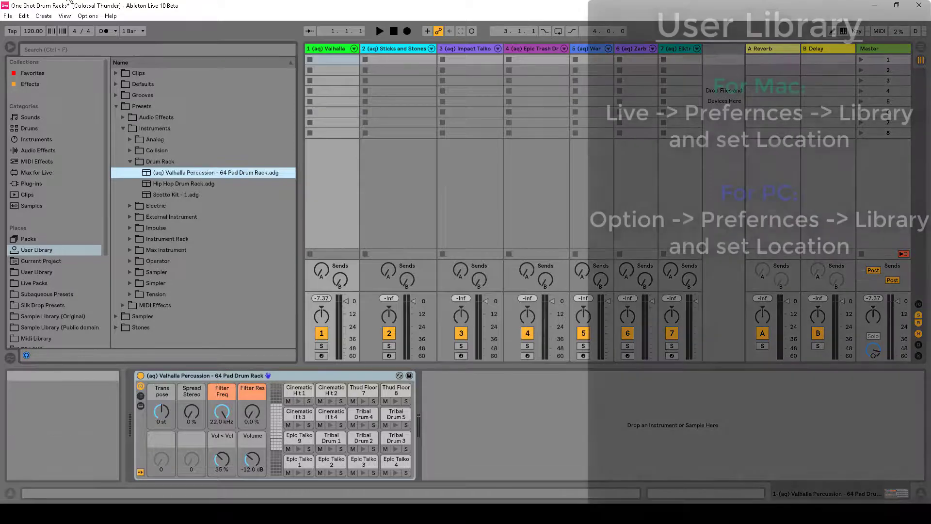
- Open Options > Preferences to view the User Library location on the Library tab
left_click(87, 16)
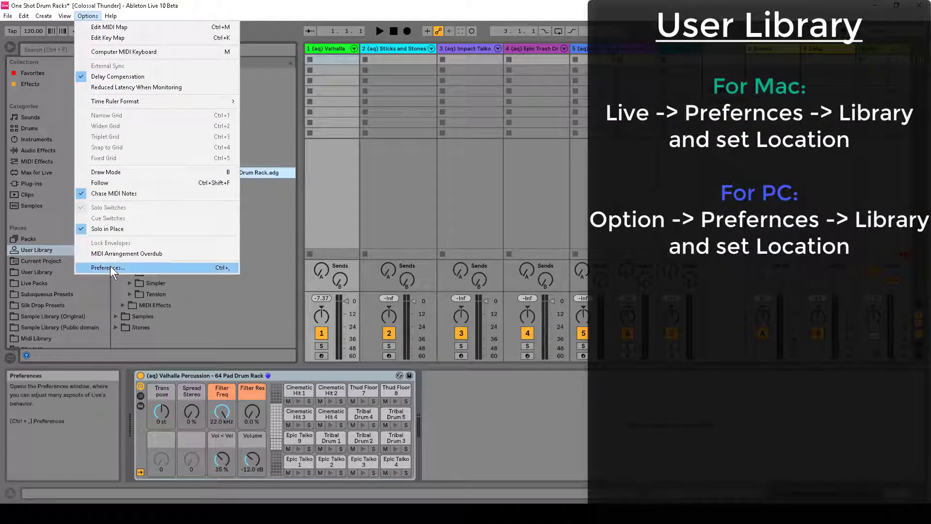
left_click(107, 267)
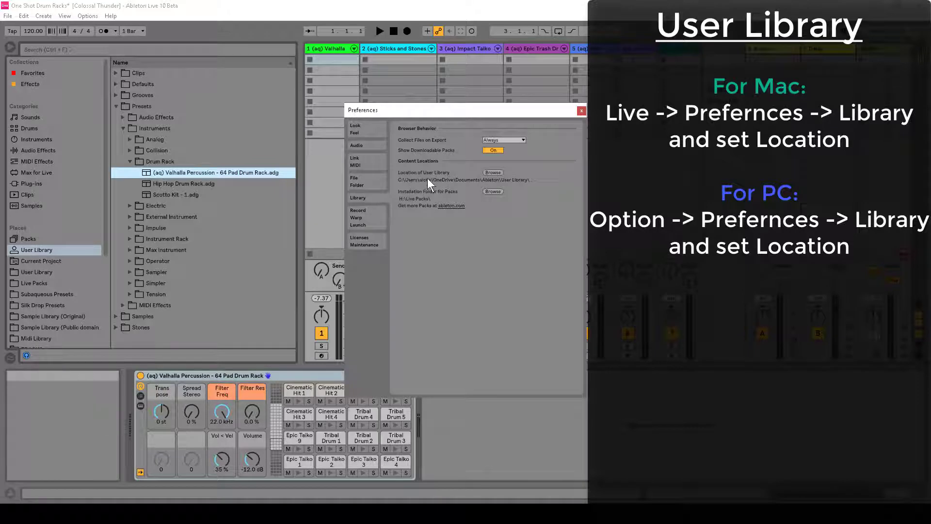
mouse_move(451, 185)
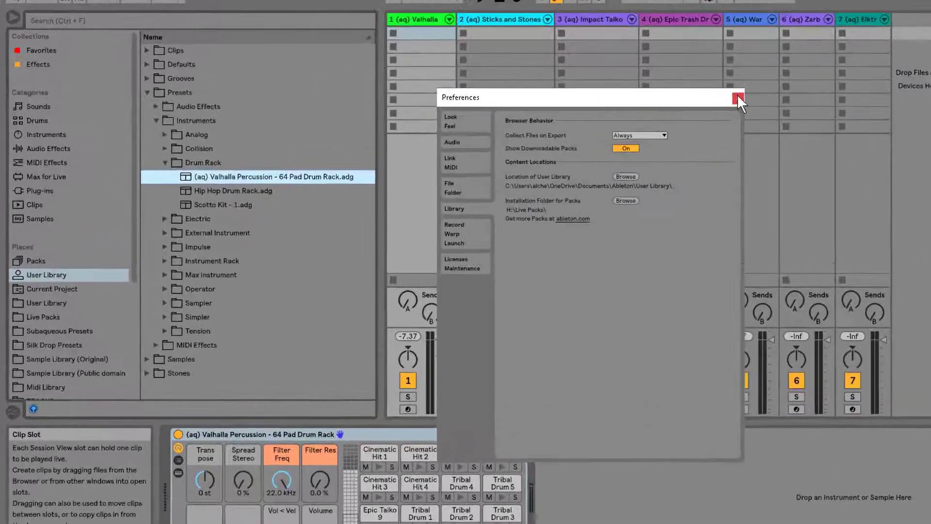
- Close Preferences and save Sticks and Stones as a preset in the Drum Rack folder
left_click(739, 98)
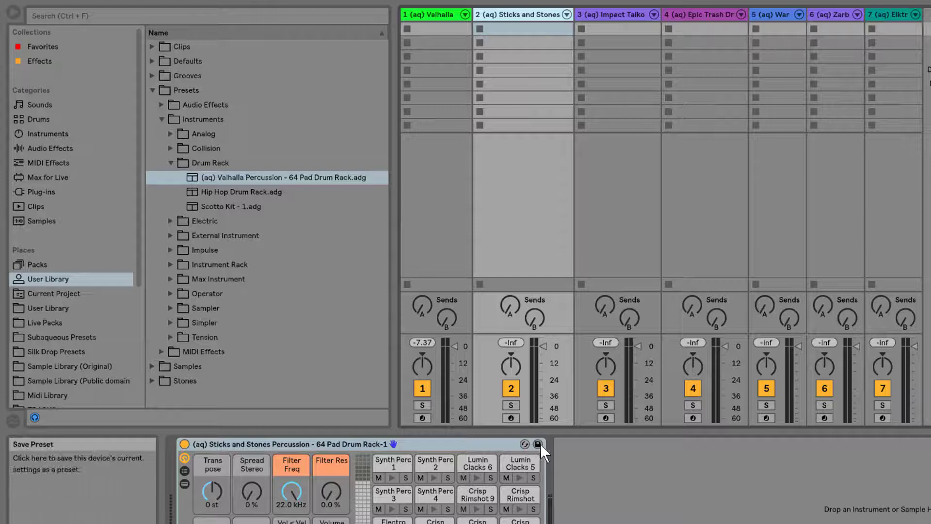
left_click(537, 445)
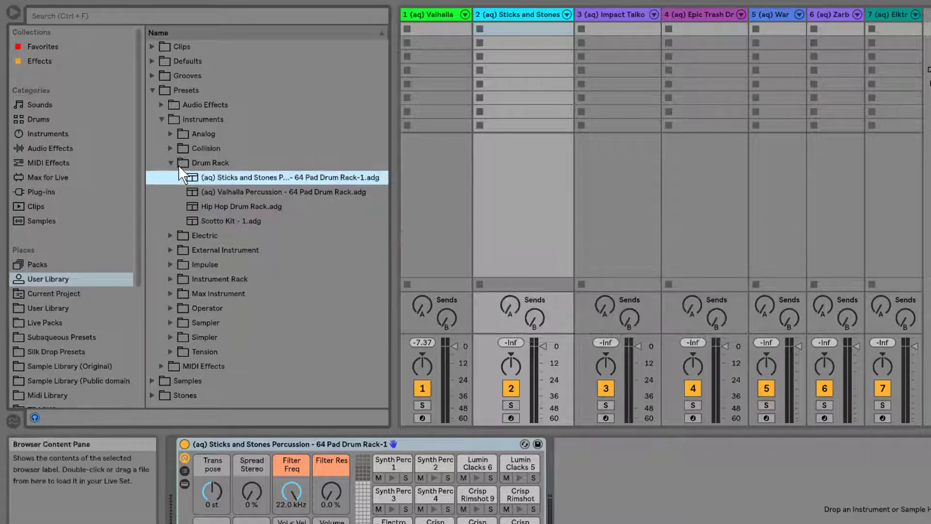
left_click(210, 163)
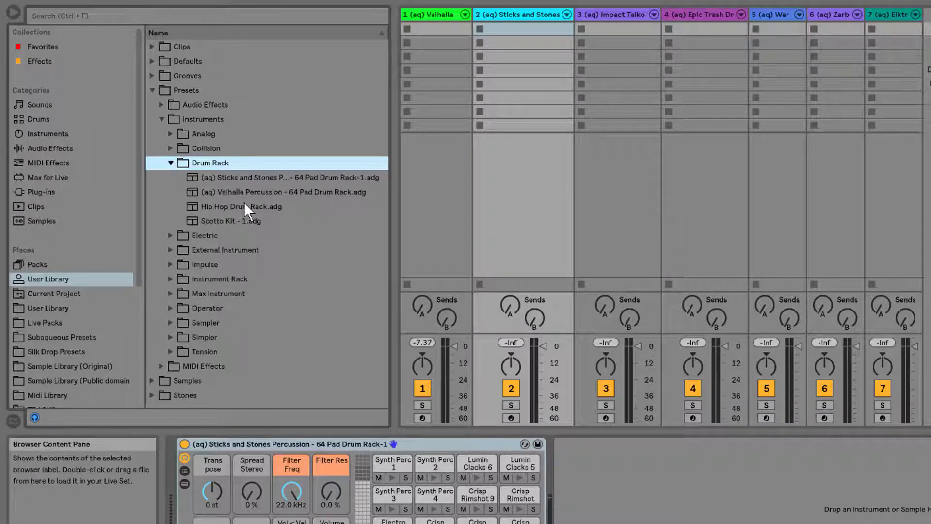
mouse_move(237, 181)
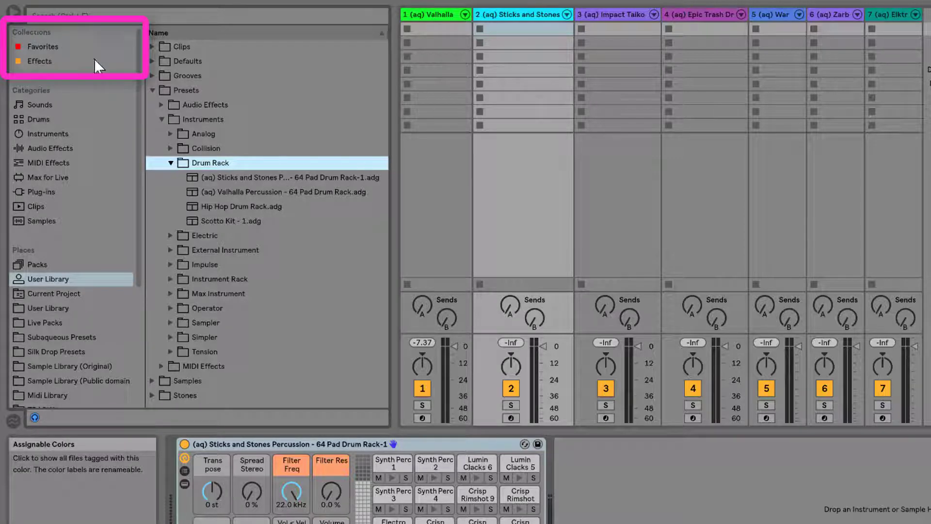
- Tag the Sticks and Stones and Valhalla presets as Percussion and list that collection
right_click(291, 177)
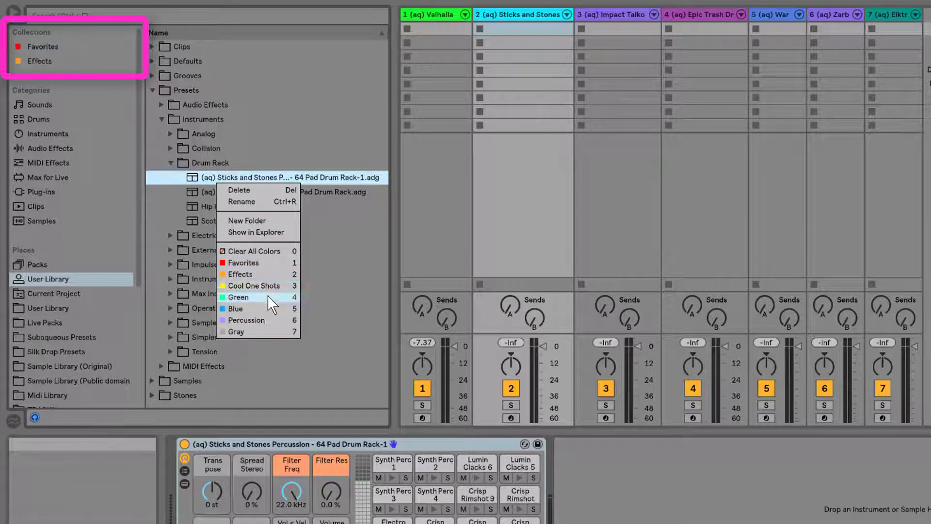
left_click(246, 320)
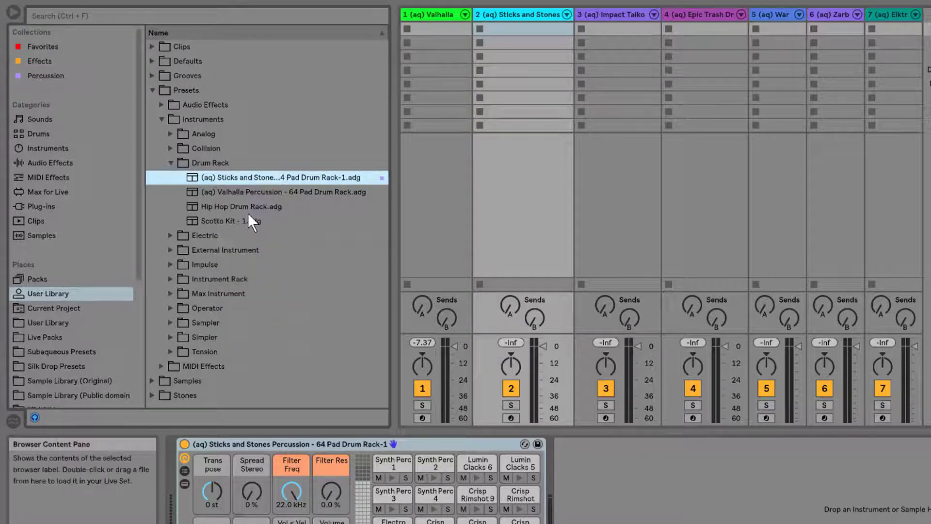
left_click(282, 192)
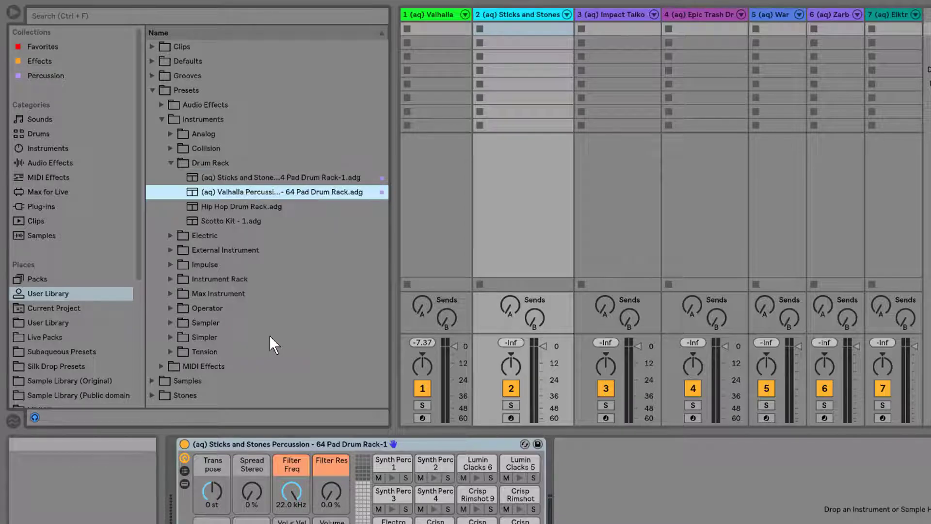
left_click(45, 76)
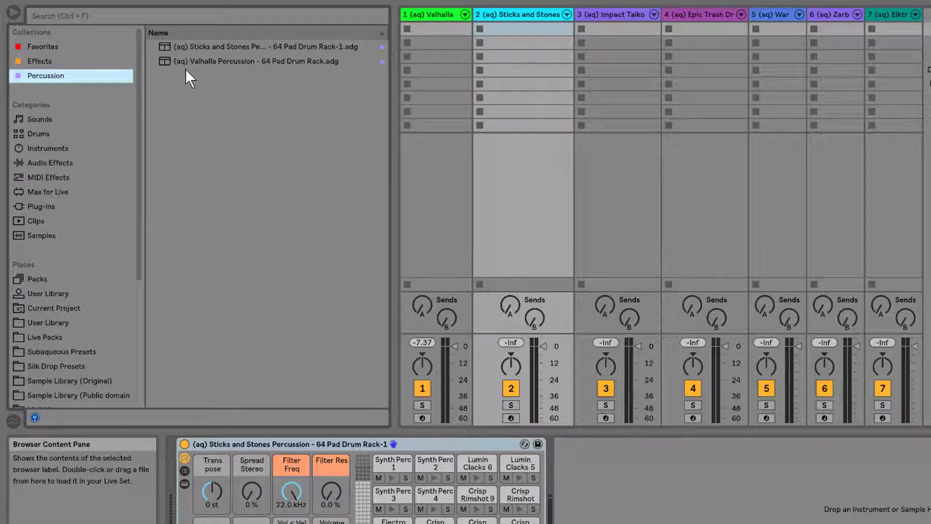
- Add the Blue tag to the Valhalla Percussion preset and return to User Library
left_click(40, 60)
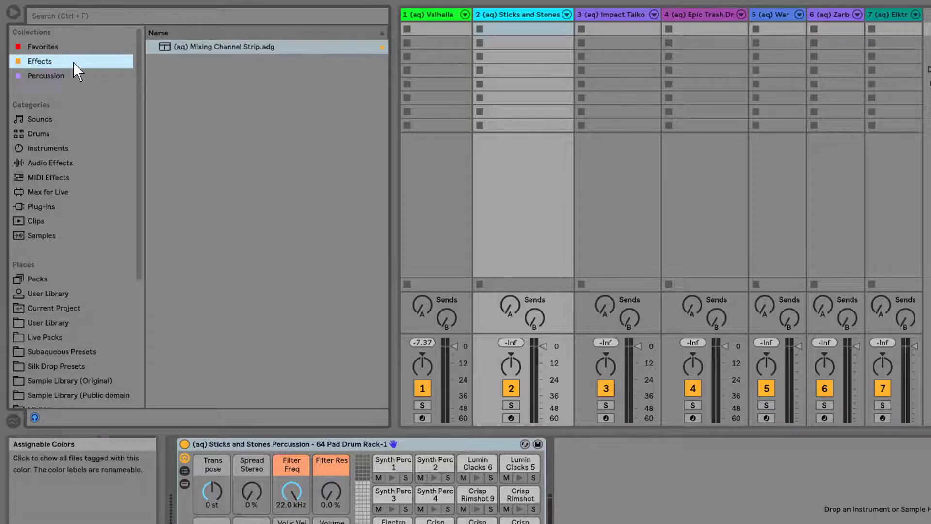
left_click(45, 76)
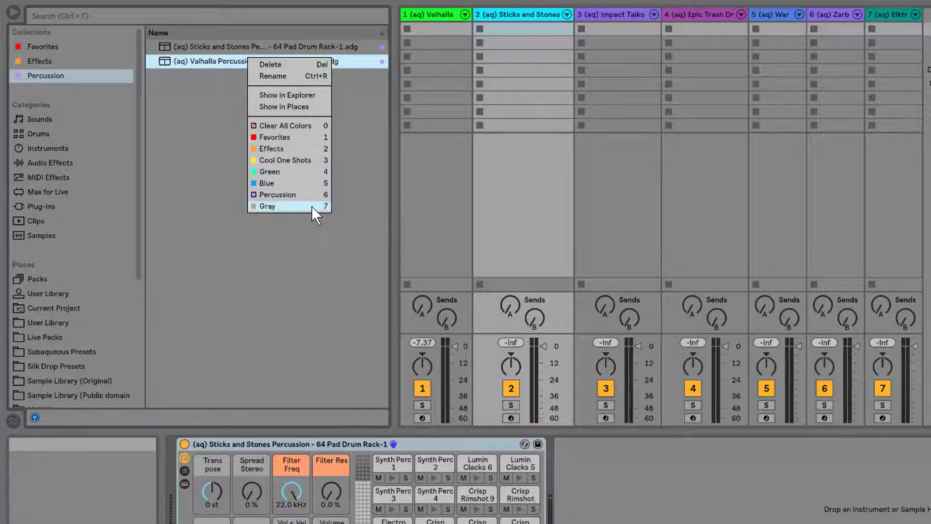
mouse_move(289, 183)
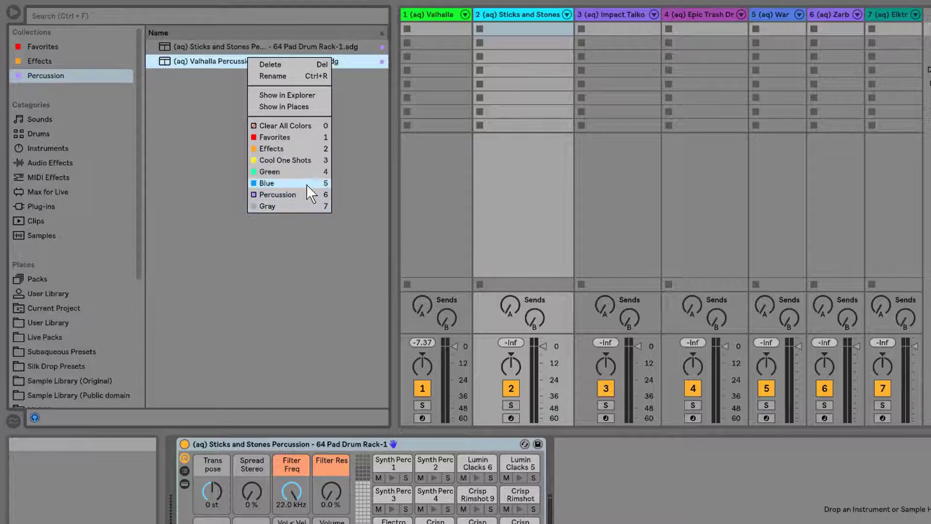
left_click(267, 182)
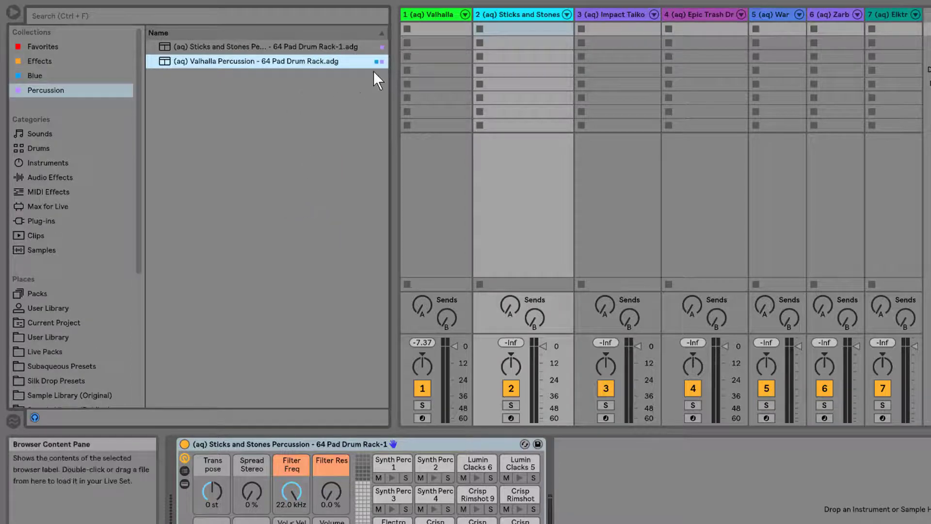
mouse_move(287, 96)
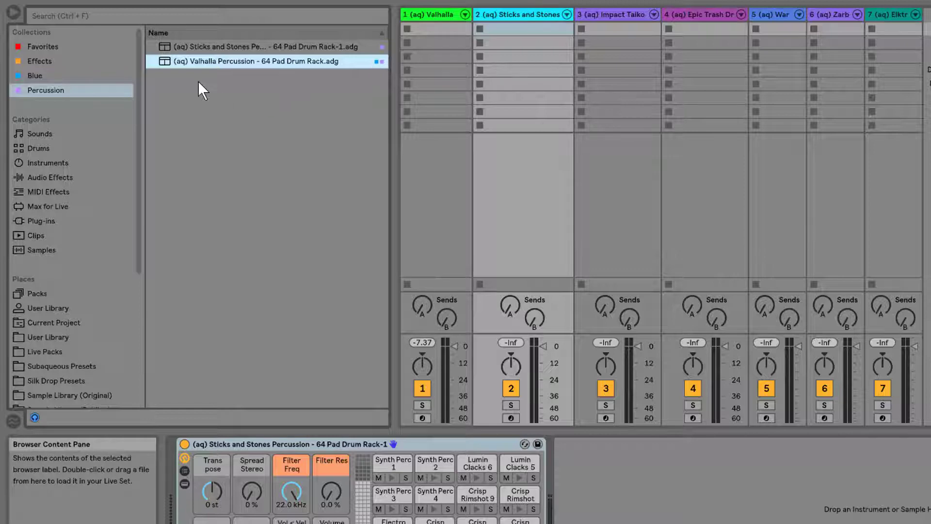
left_click(45, 90)
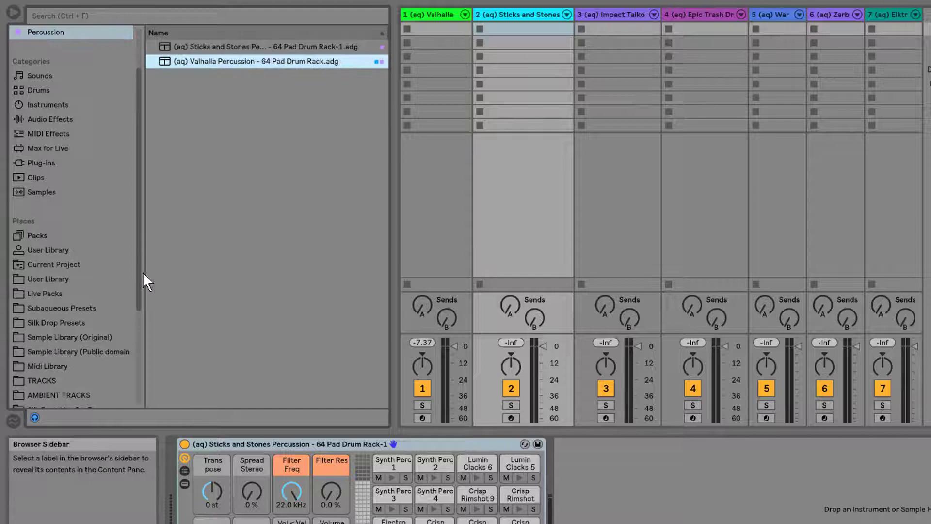
left_click(48, 279)
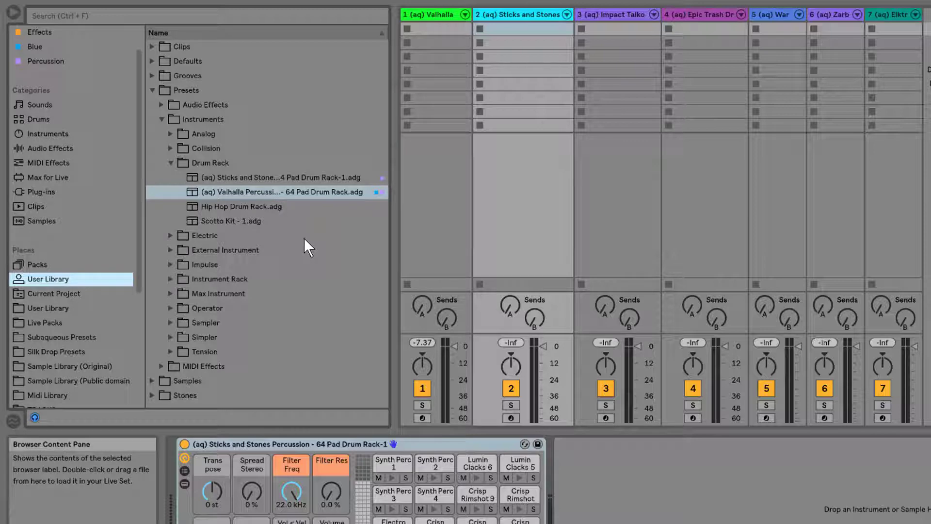
mouse_move(172, 161)
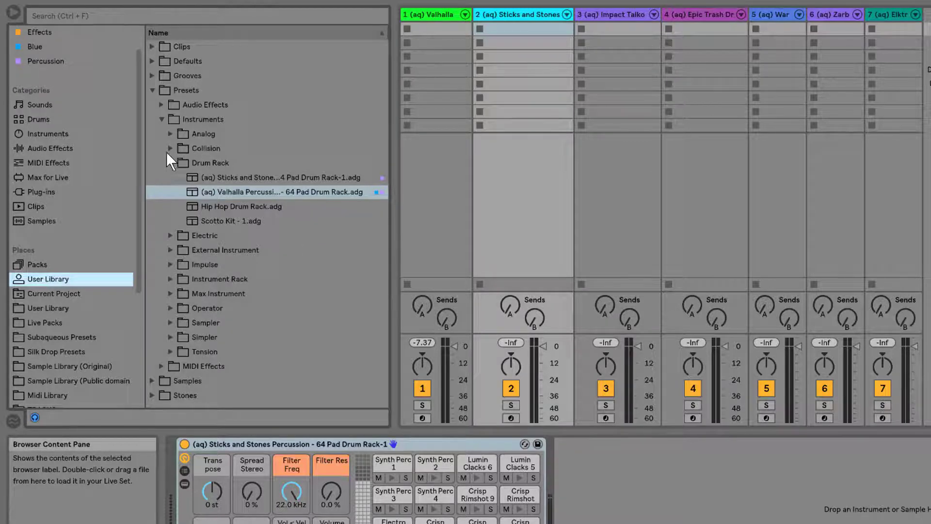
- Browse the Drum Rack, Instrument Rack and Audio Effect preset folders, then collapse Presets
left_click(173, 118)
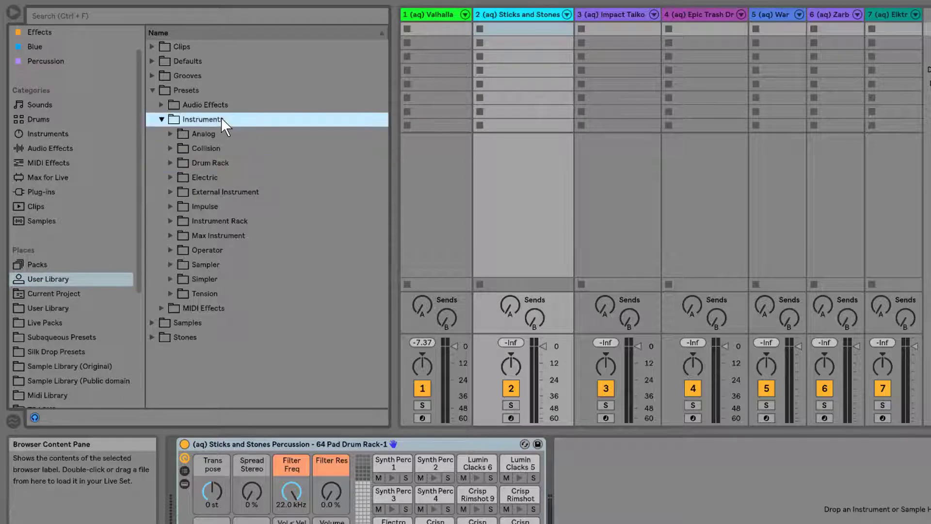
mouse_move(224, 164)
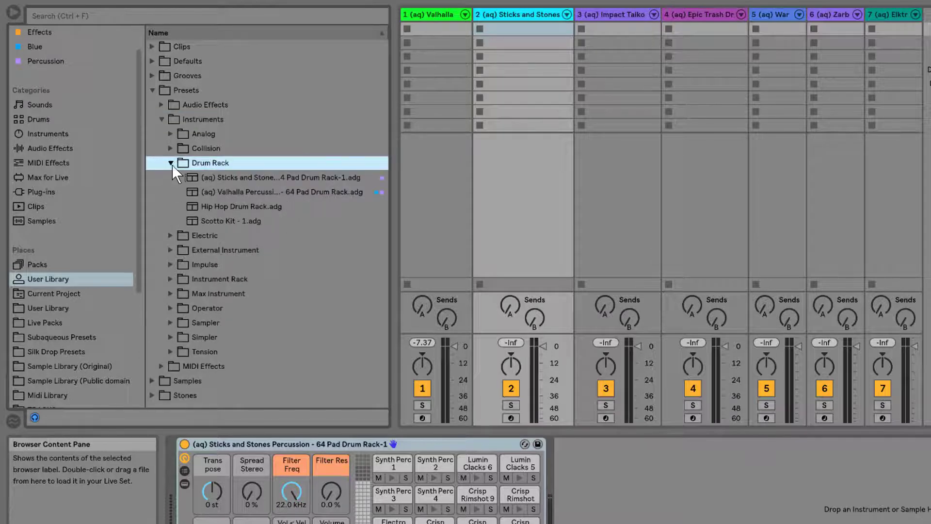
mouse_move(193, 170)
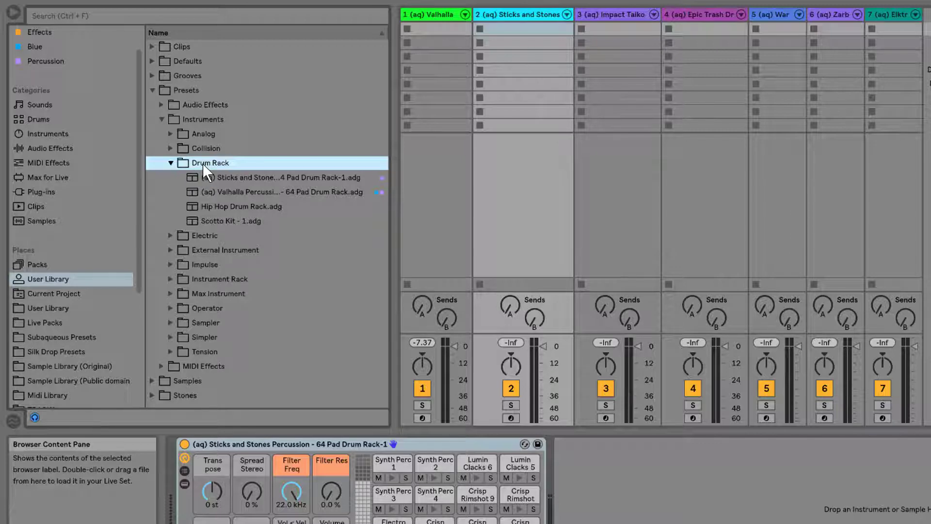
left_click(170, 162)
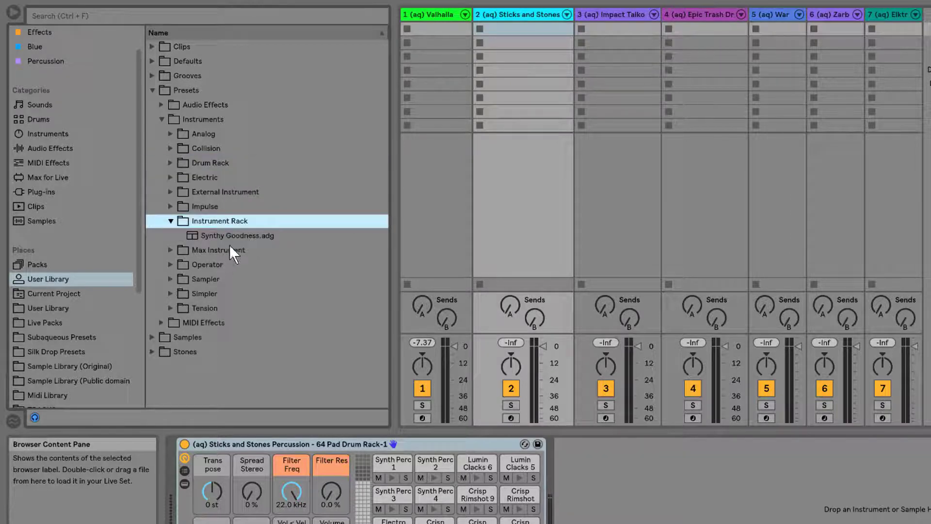
left_click(162, 221)
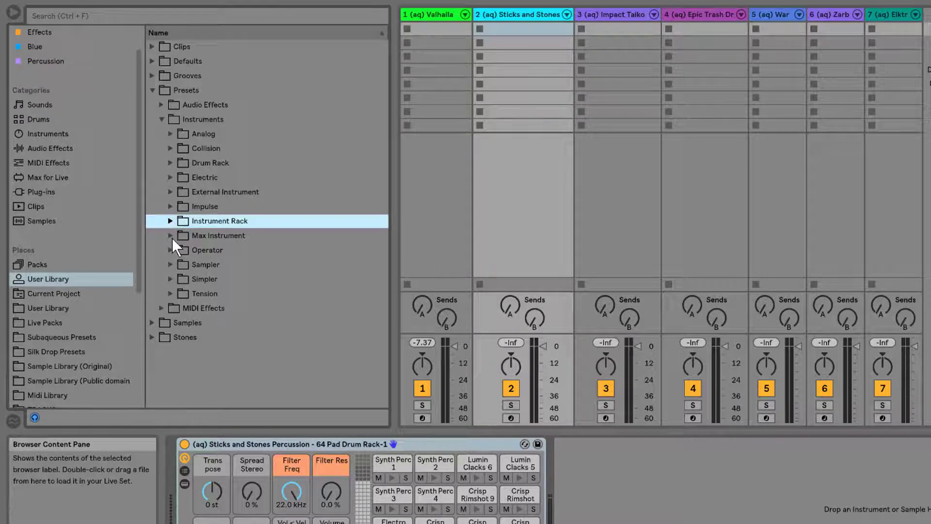
mouse_move(165, 296)
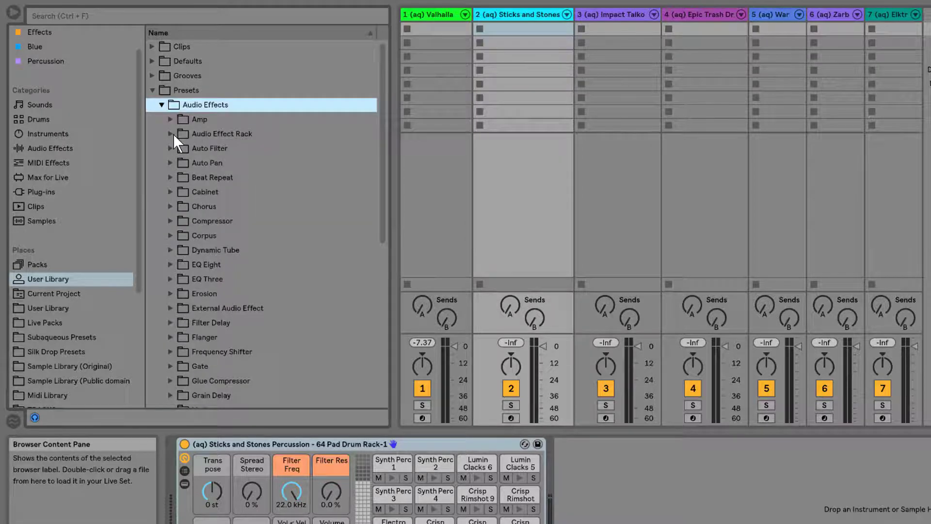
left_click(221, 134)
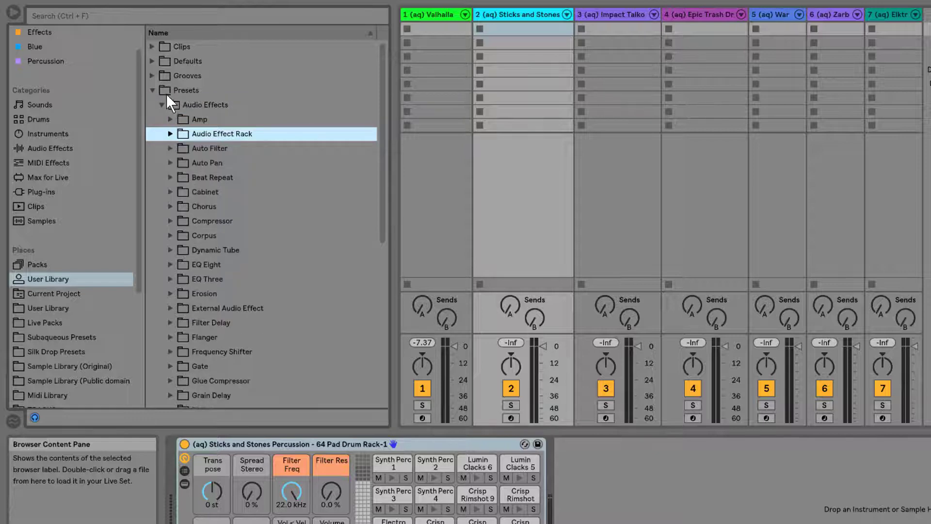
mouse_move(212, 270)
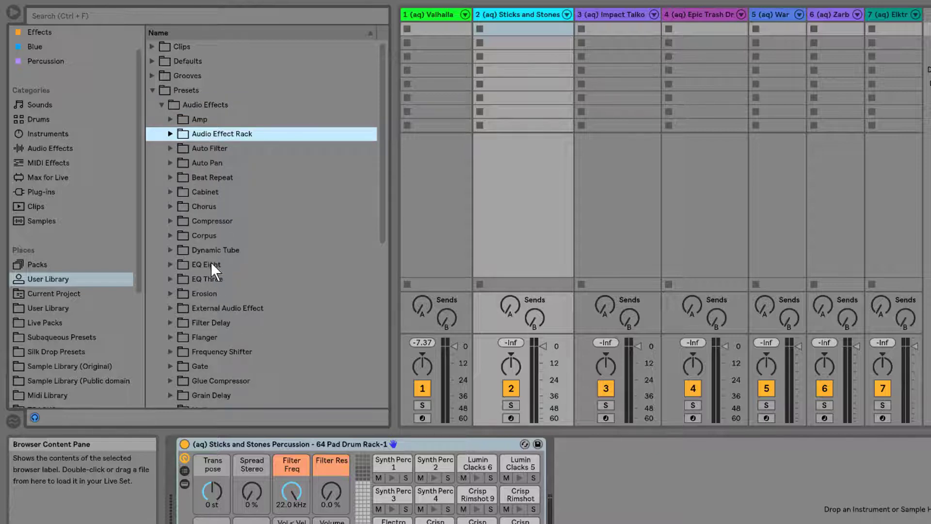
mouse_move(214, 247)
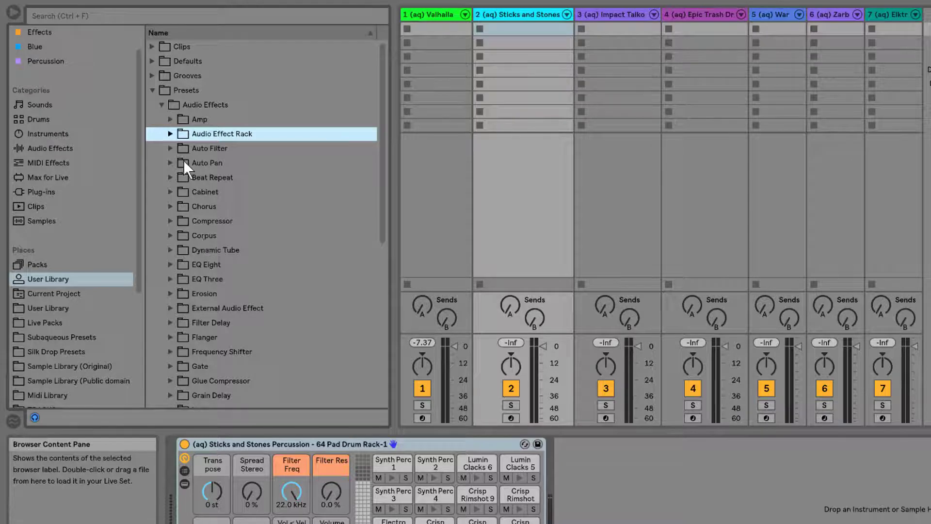
left_click(160, 104)
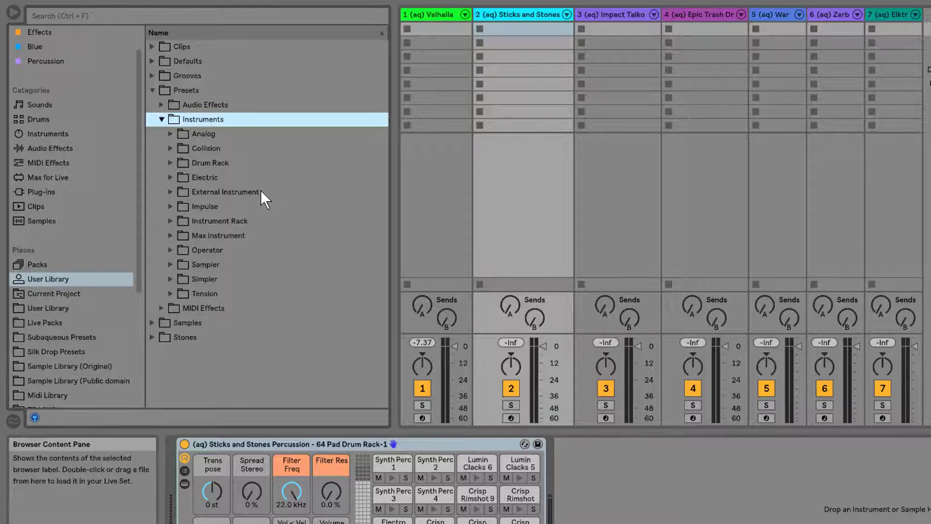
left_click(152, 90)
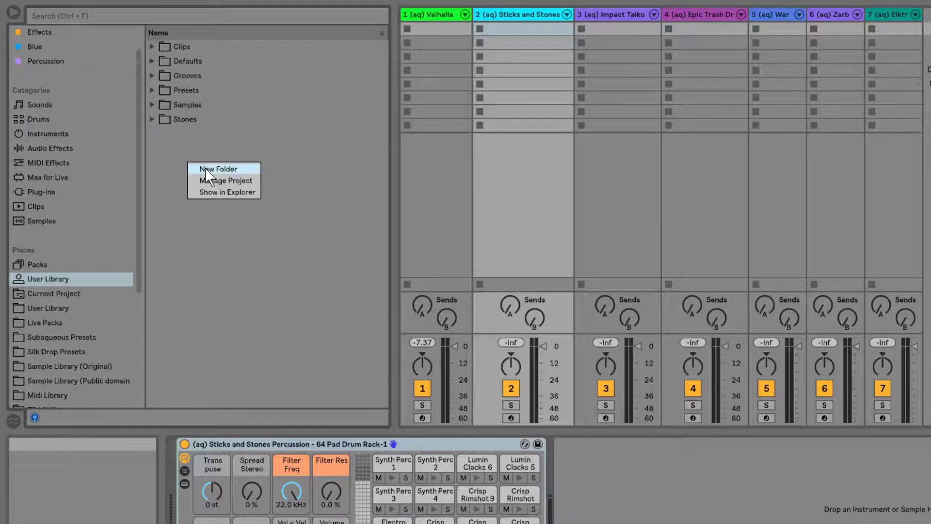
- Create a new User Library folder named '! Percussion Presets'
left_click(219, 169)
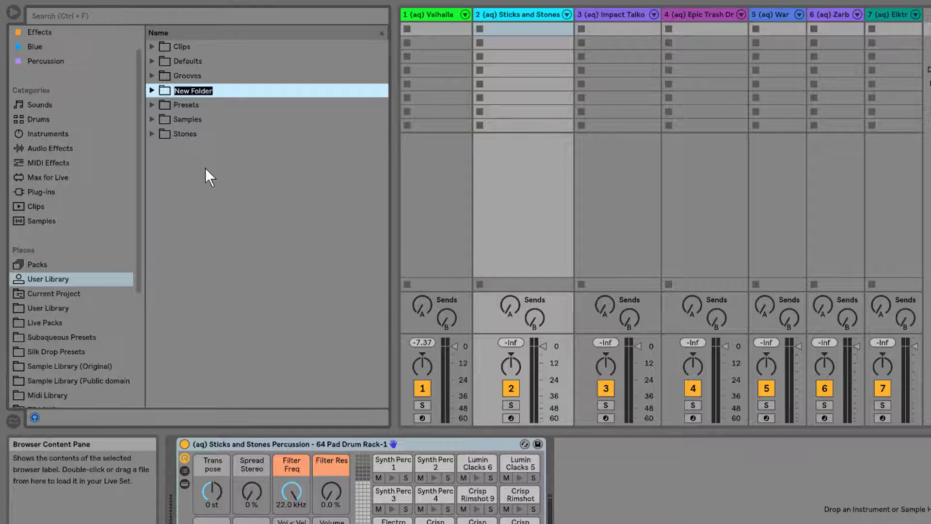
type("Percussion Presets")
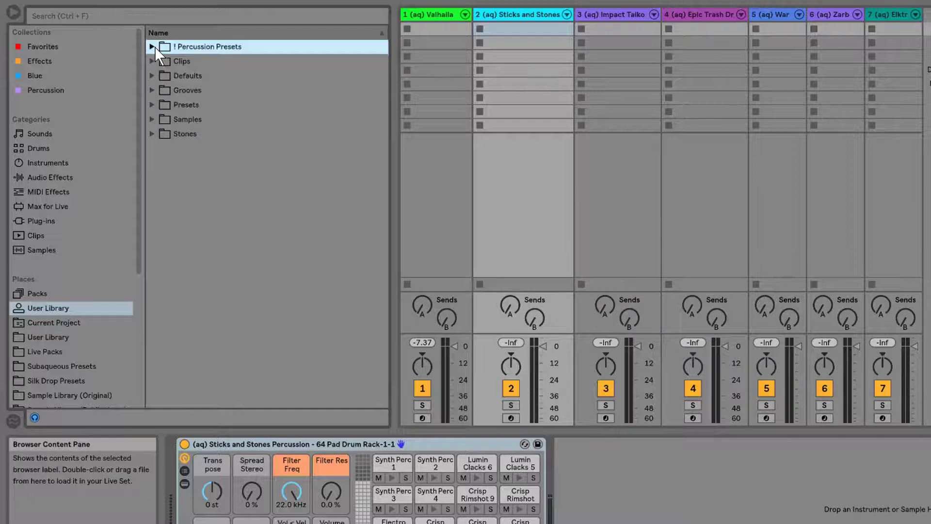
- Expand '! Percussion Presets' to check both Sticks and Stones presets, then browse Silk Drop Presets
left_click(152, 46)
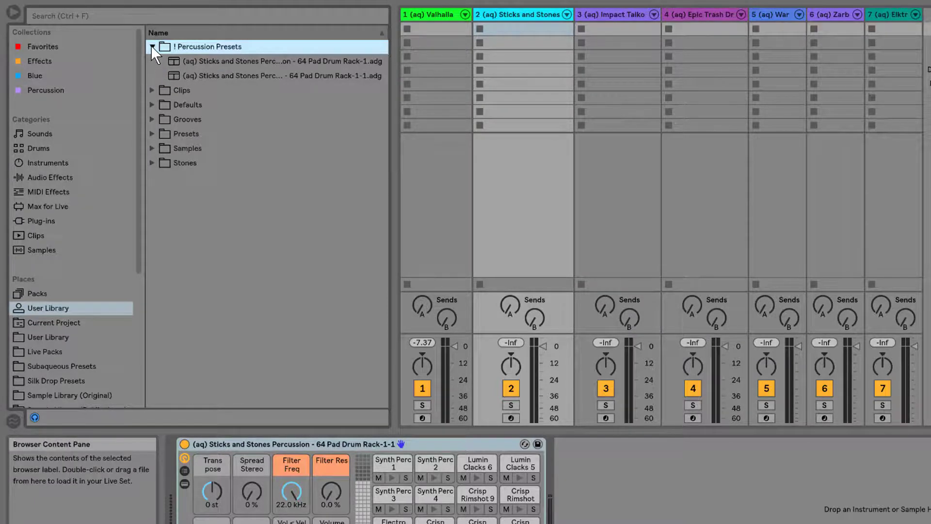
left_click(152, 47)
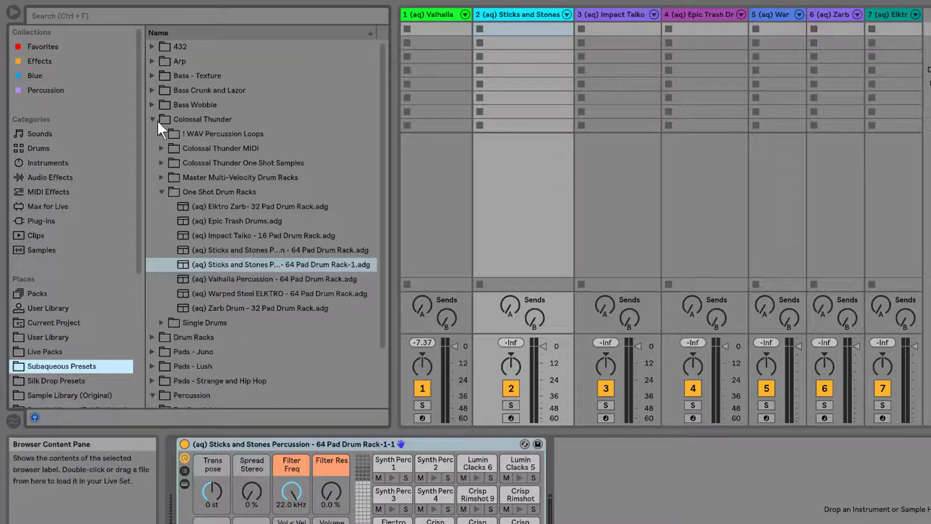
left_click(165, 120)
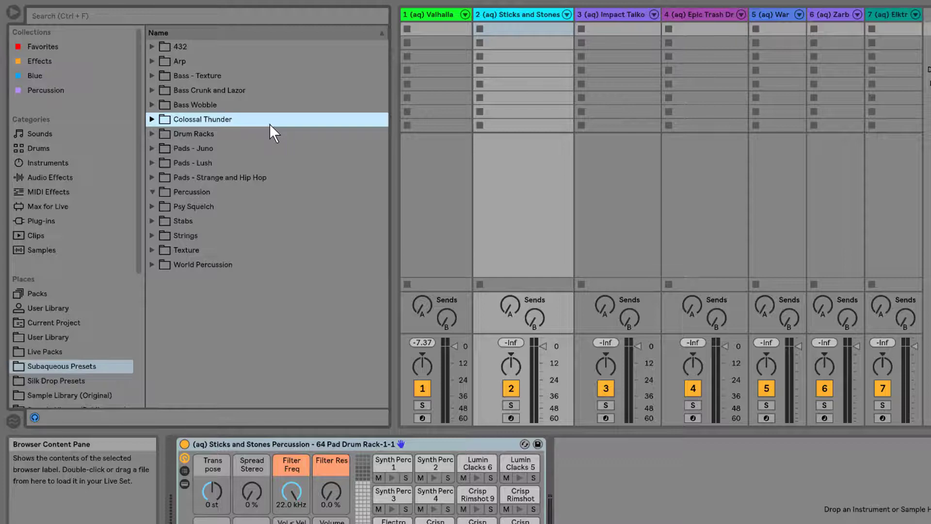
left_click(58, 381)
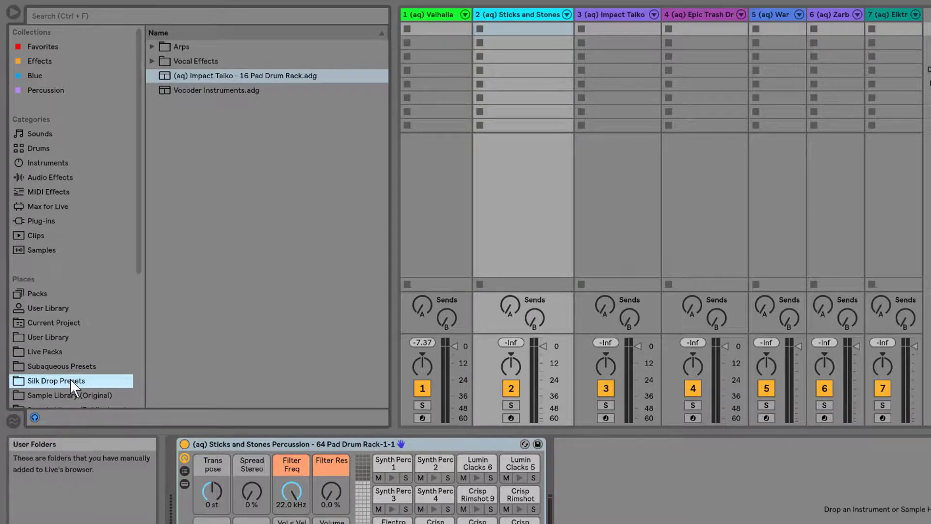
- Back in User Library, expand '! Percussion Presets' and the Presets folder's subfolders
scroll("down", 3)
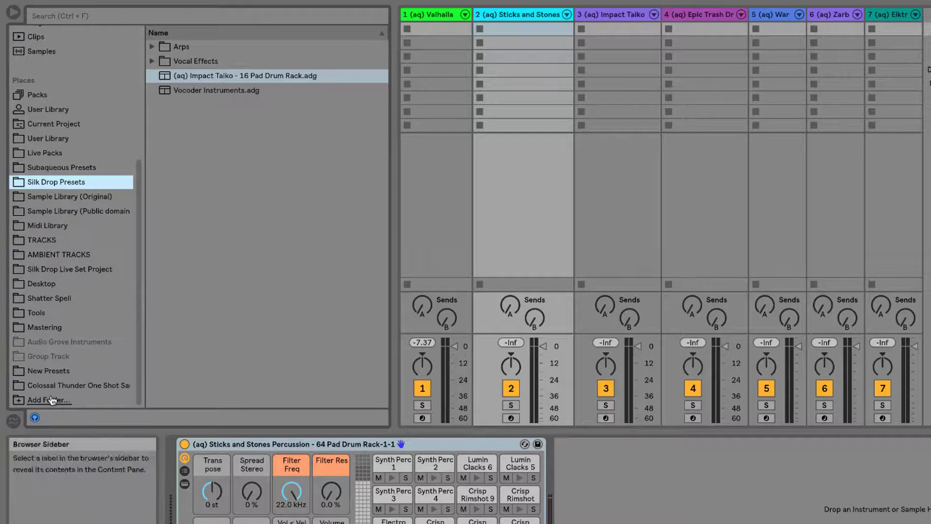
left_click(48, 167)
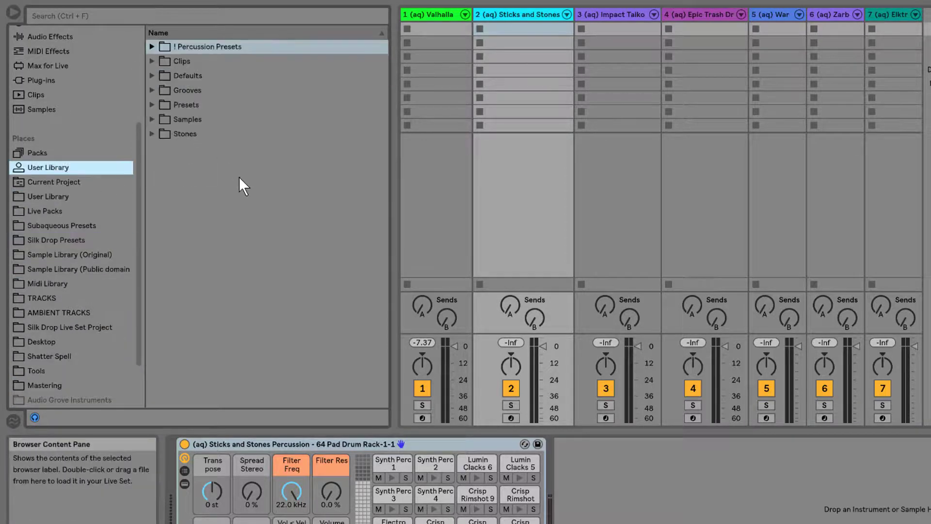
left_click(208, 46)
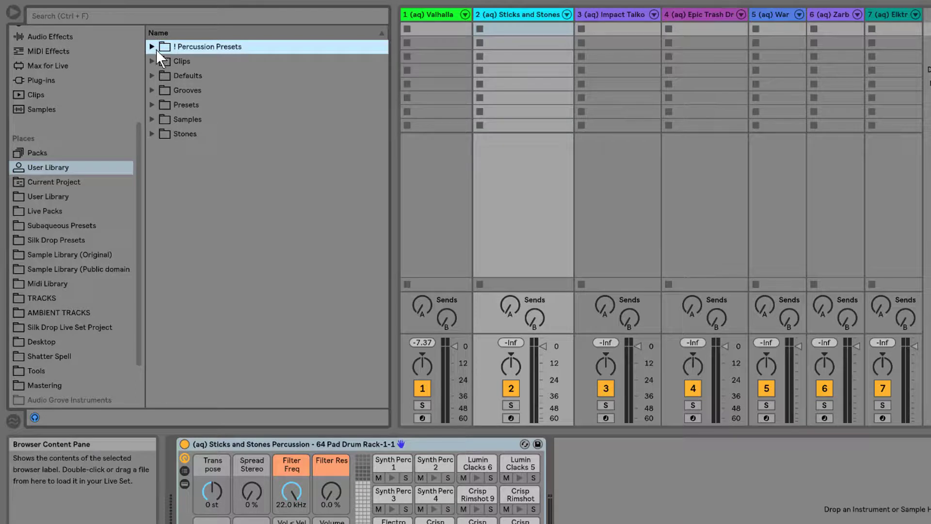
left_click(152, 46)
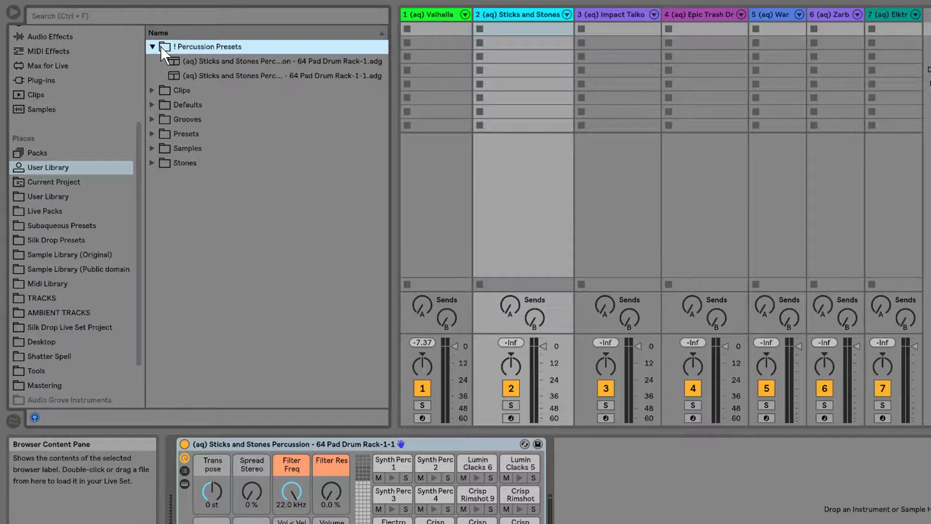
left_click(152, 104)
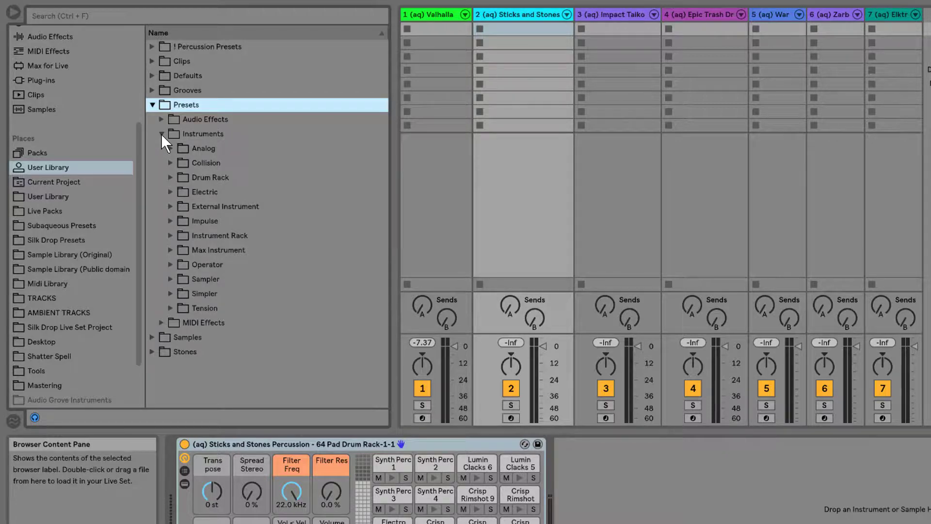
left_click(161, 134)
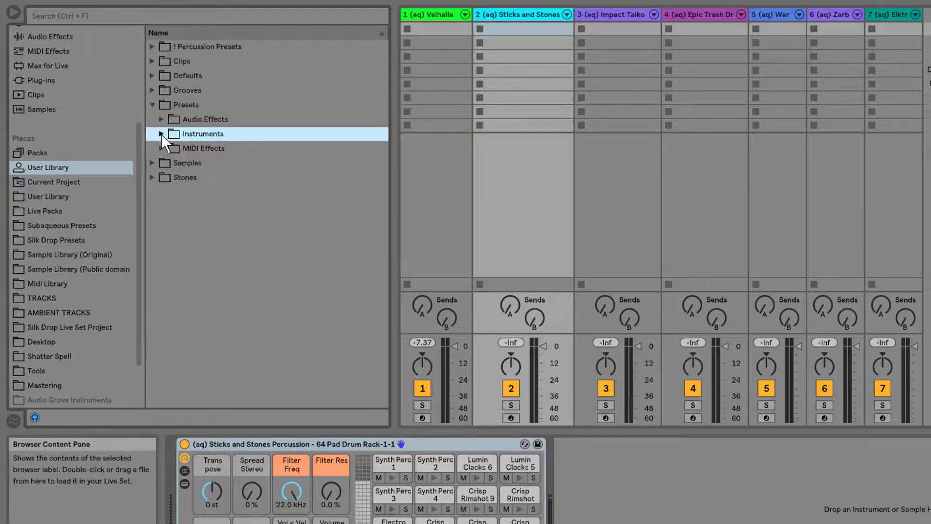